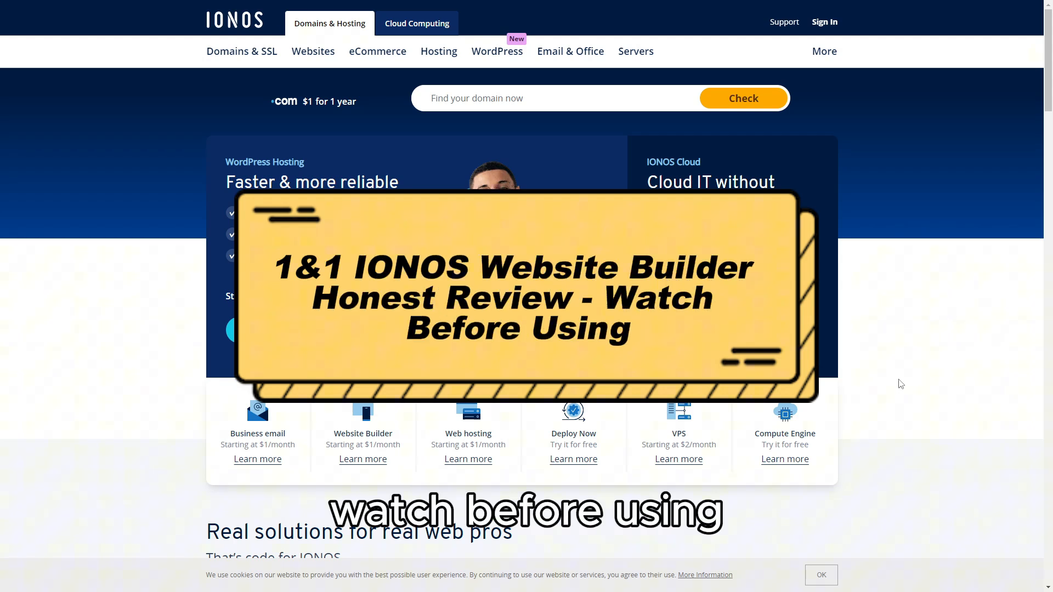
Scroll the homepage down to the 'Real solutions for real web pros' carousel.
scroll("down", 3)
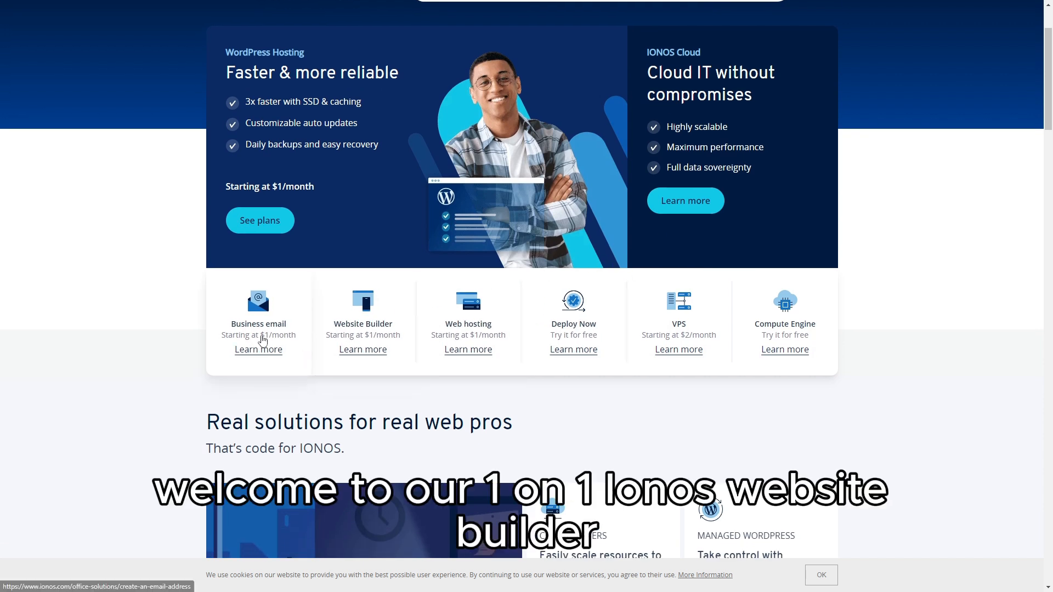
scroll("down", 3)
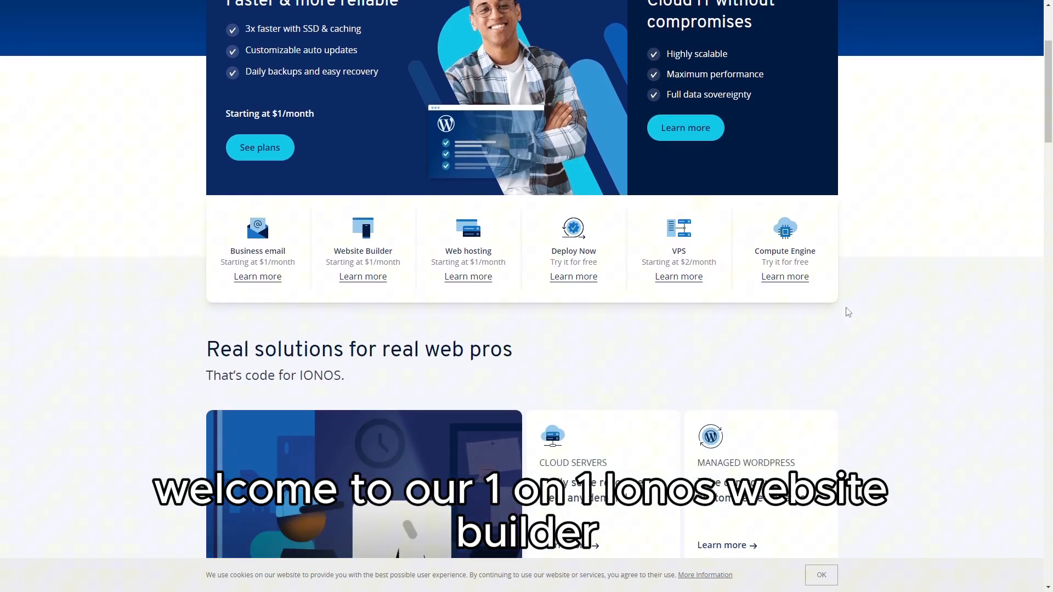
scroll("down", 3)
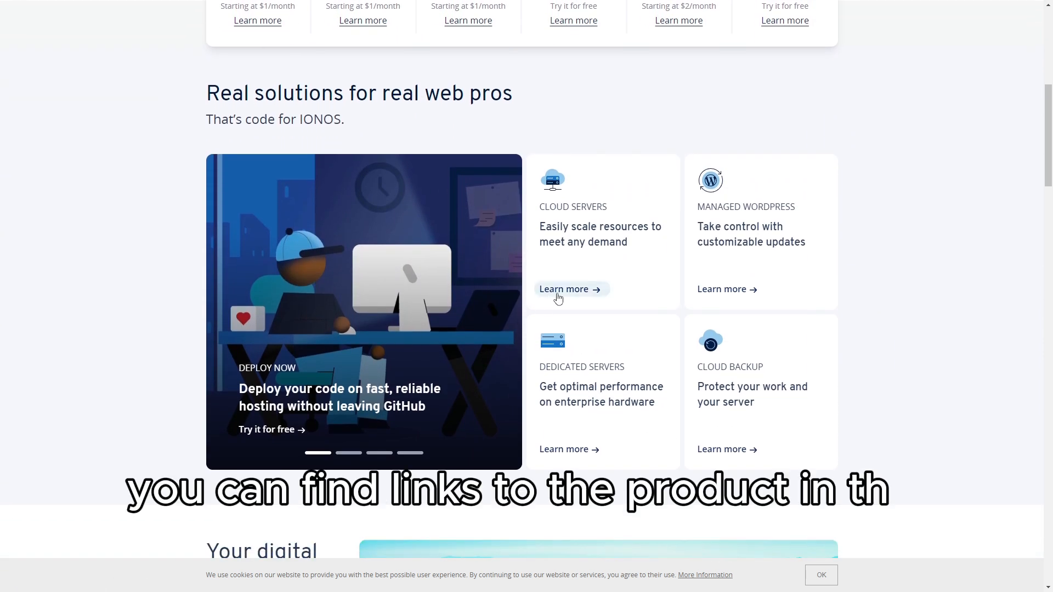
mouse_move(484, 462)
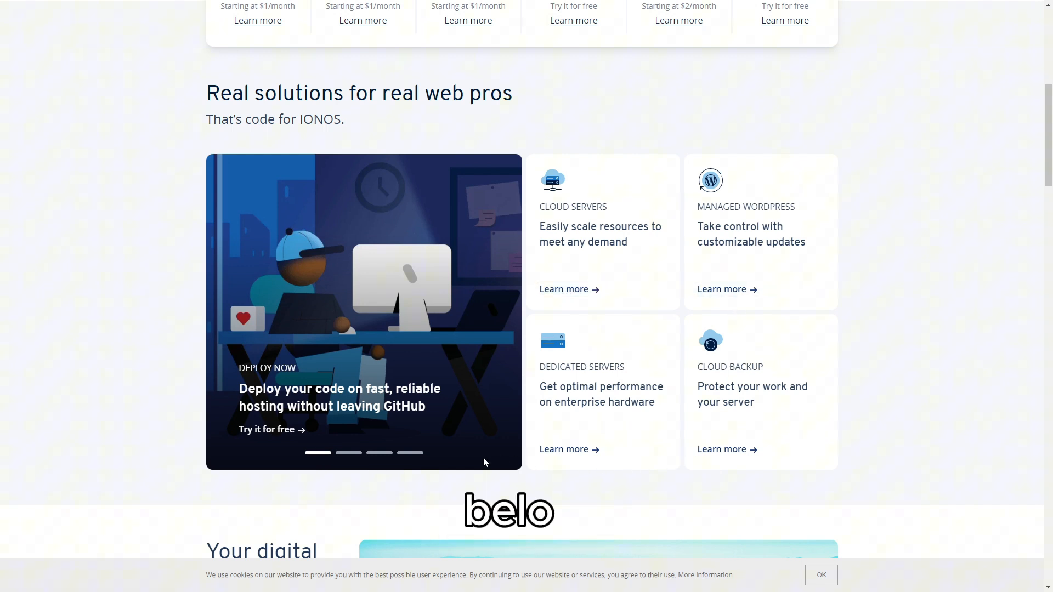
Cycle the carousel through Cloud Servers and Dedicated Servers to the Agency Partner Program slide.
left_click(349, 453)
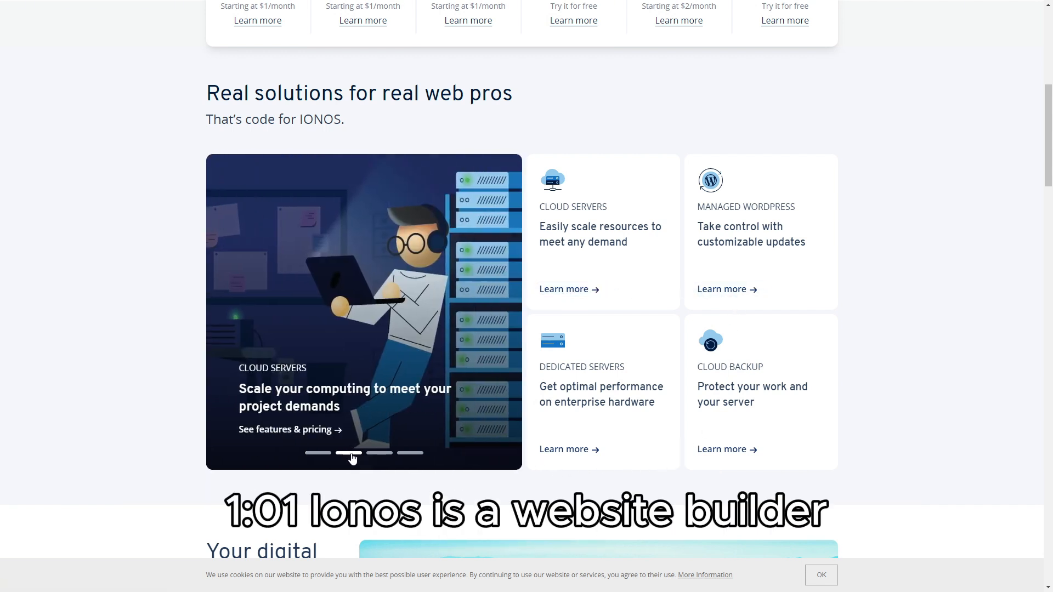
left_click(409, 453)
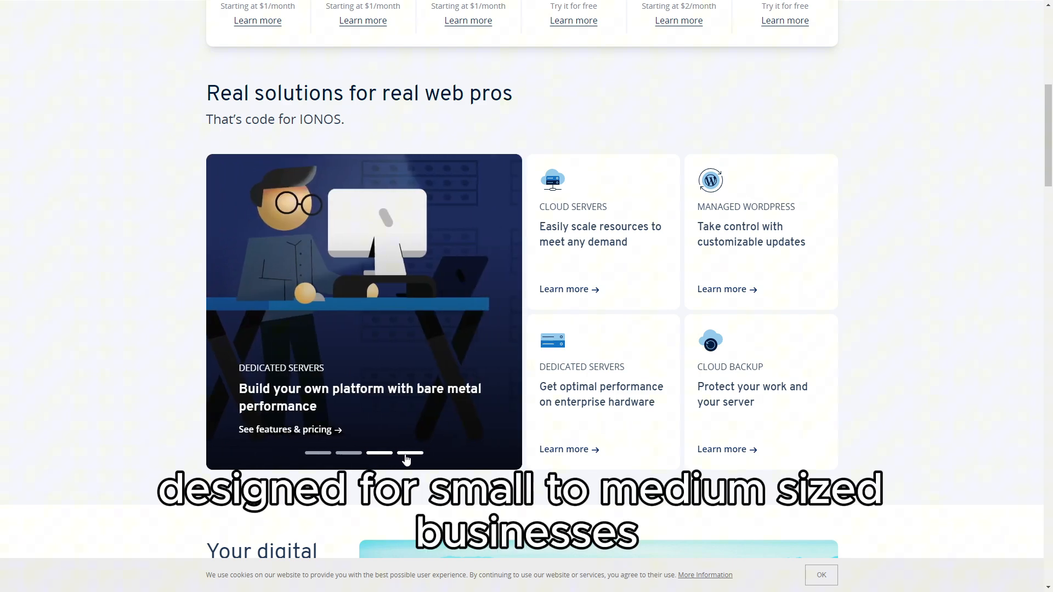
left_click(410, 453)
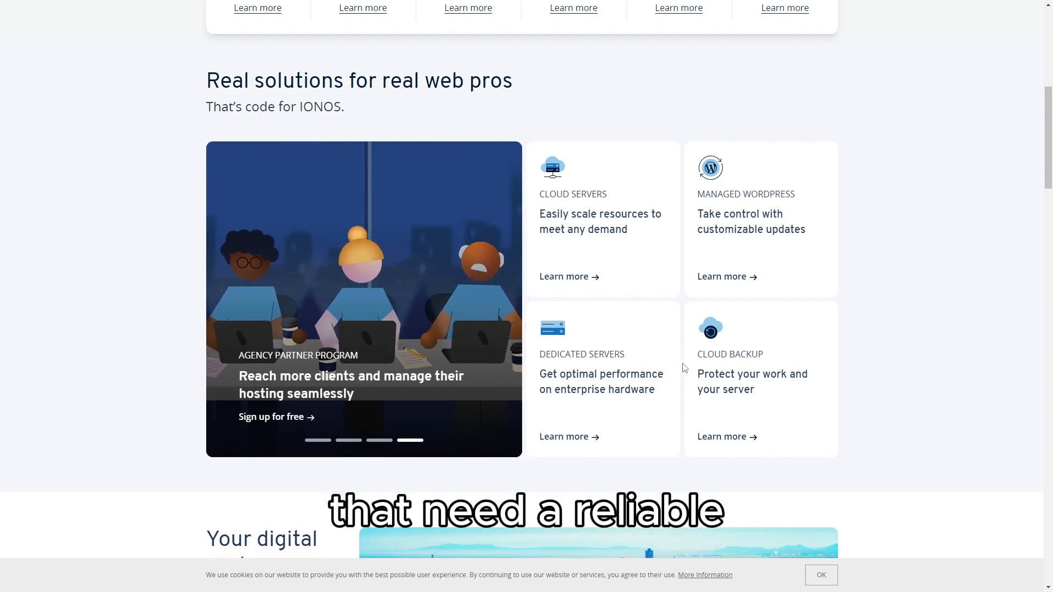
Scroll down the homepage past the stats, consultant and reviews sections.
scroll("down", 3)
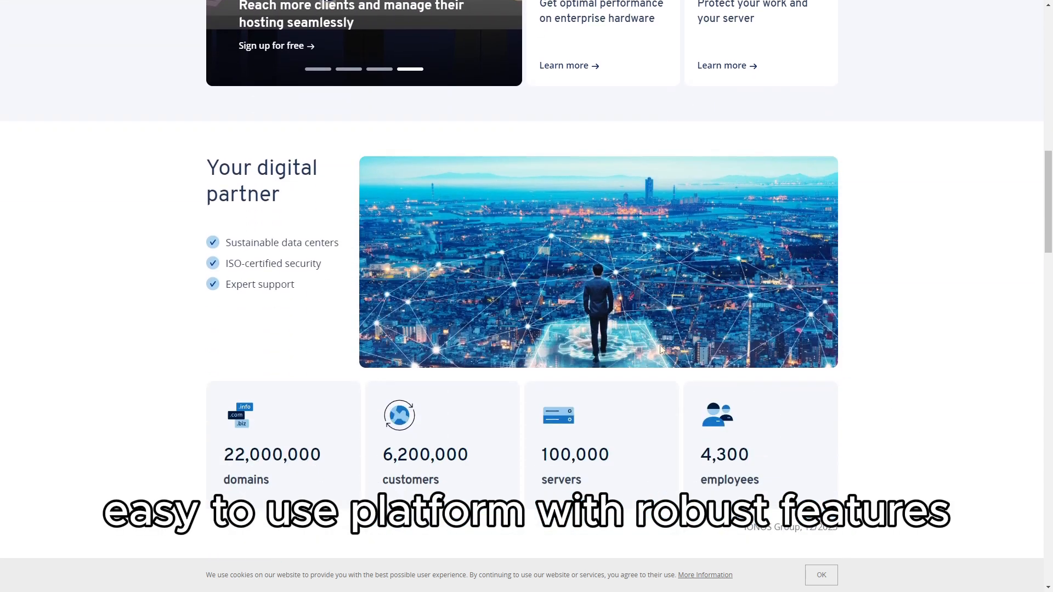
mouse_move(526, 422)
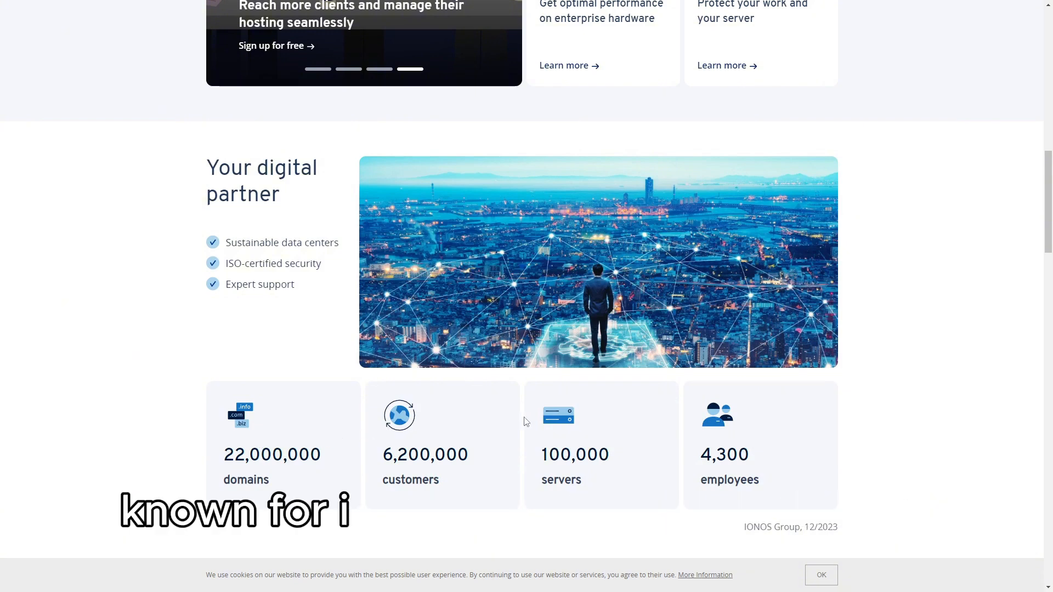
scroll("down", 3)
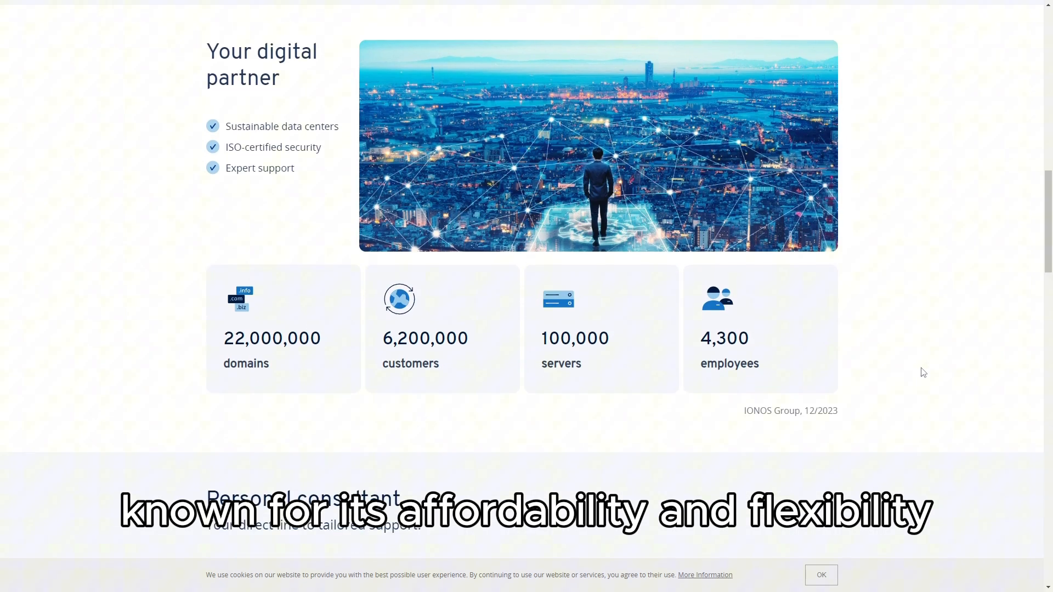
scroll("down", 3)
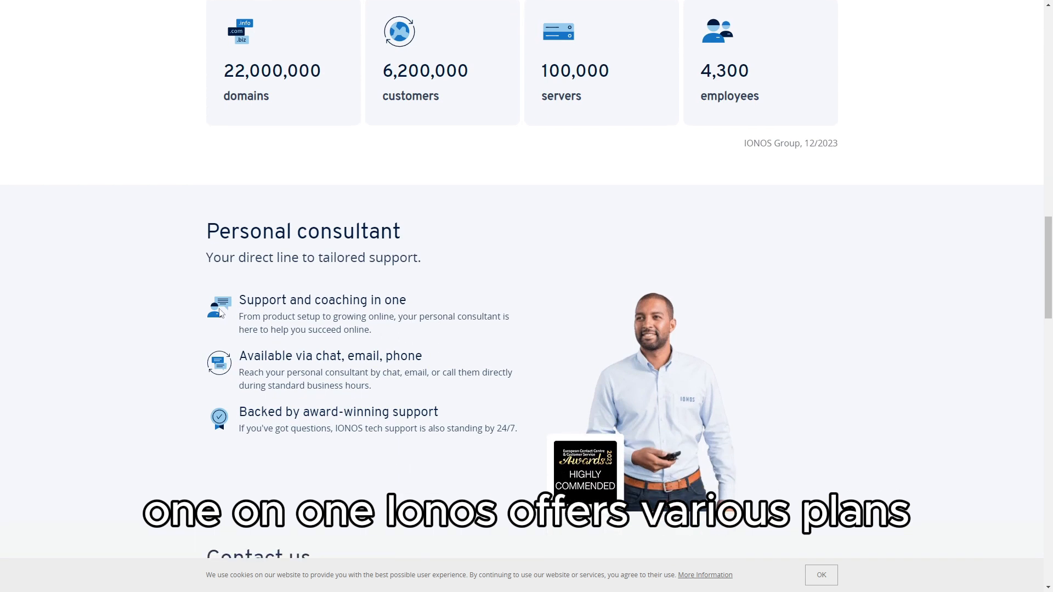
scroll("down", 3)
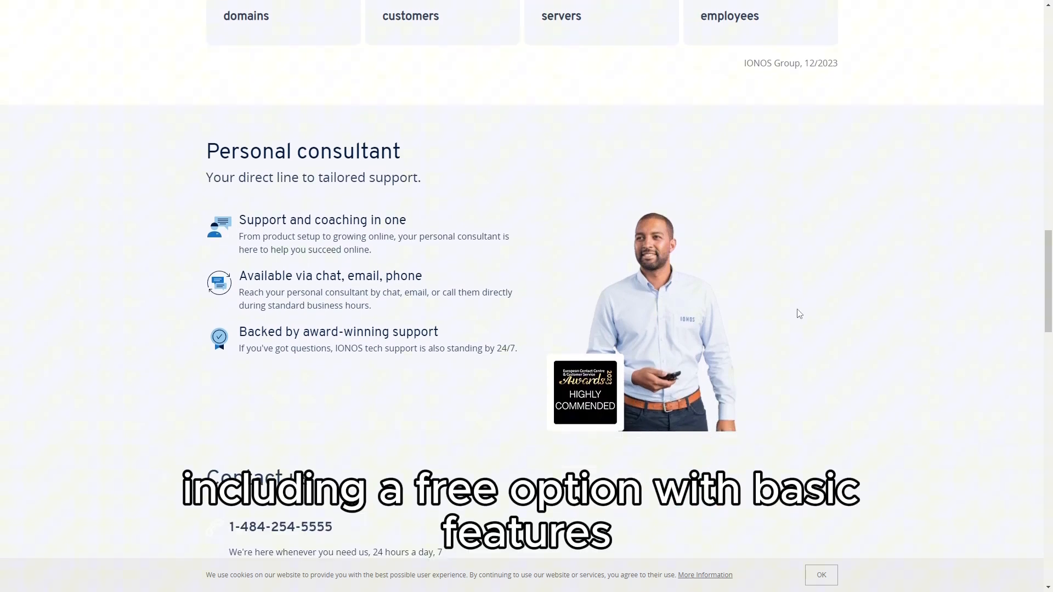
scroll("down", 3)
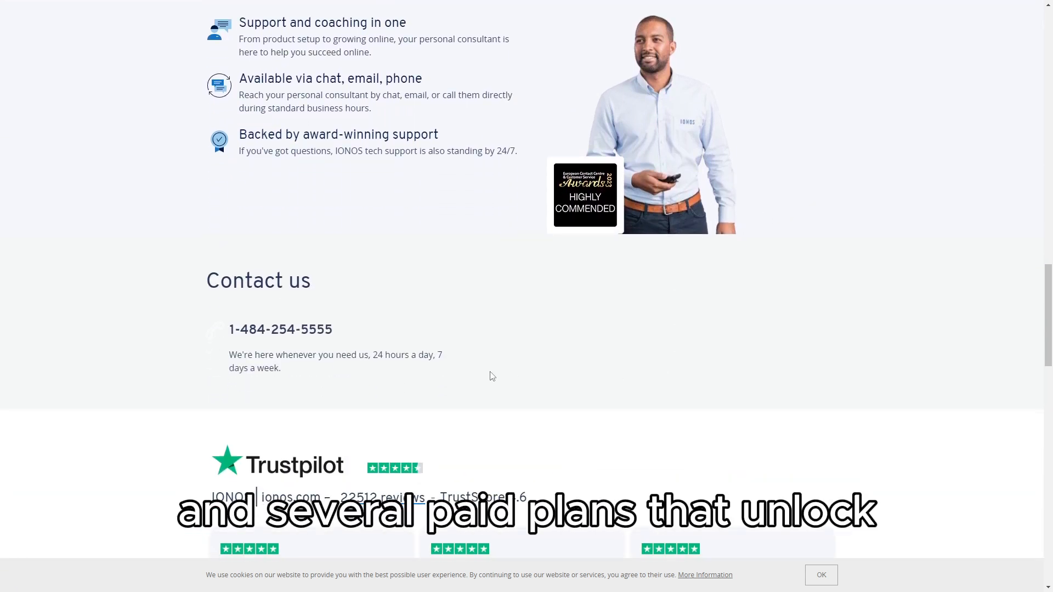
scroll("down", 3)
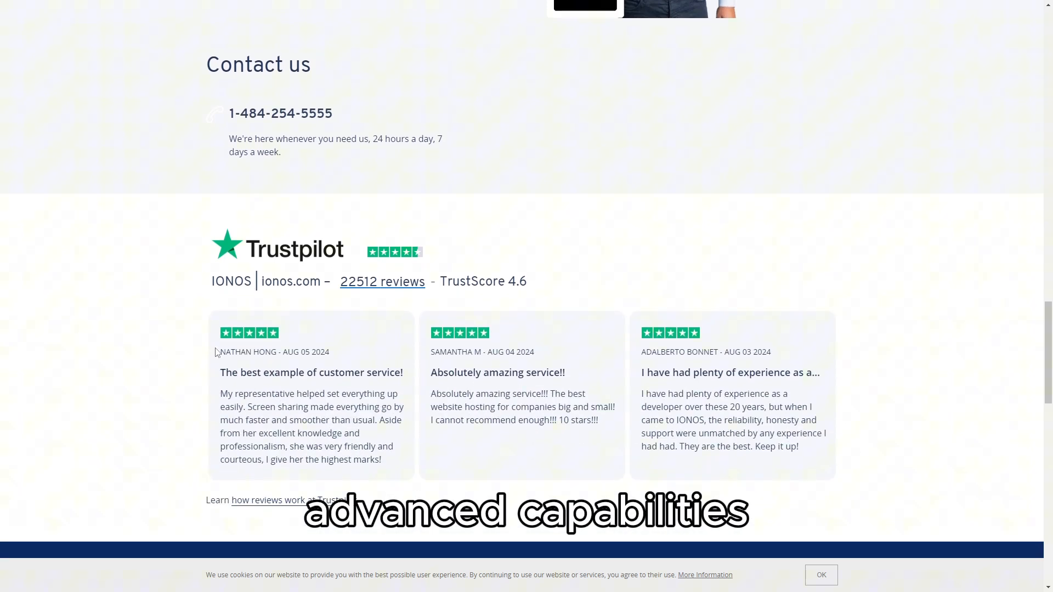
Continue past IONOS Cloud to 'More ways to get online' and show its last group of domain links.
scroll("down", 3)
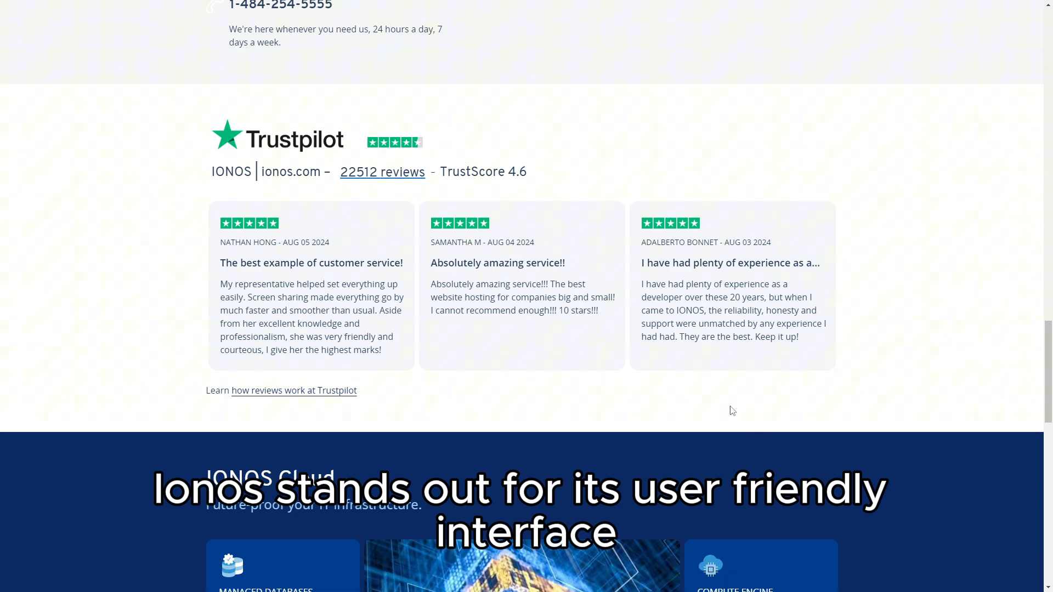
scroll("down", 3)
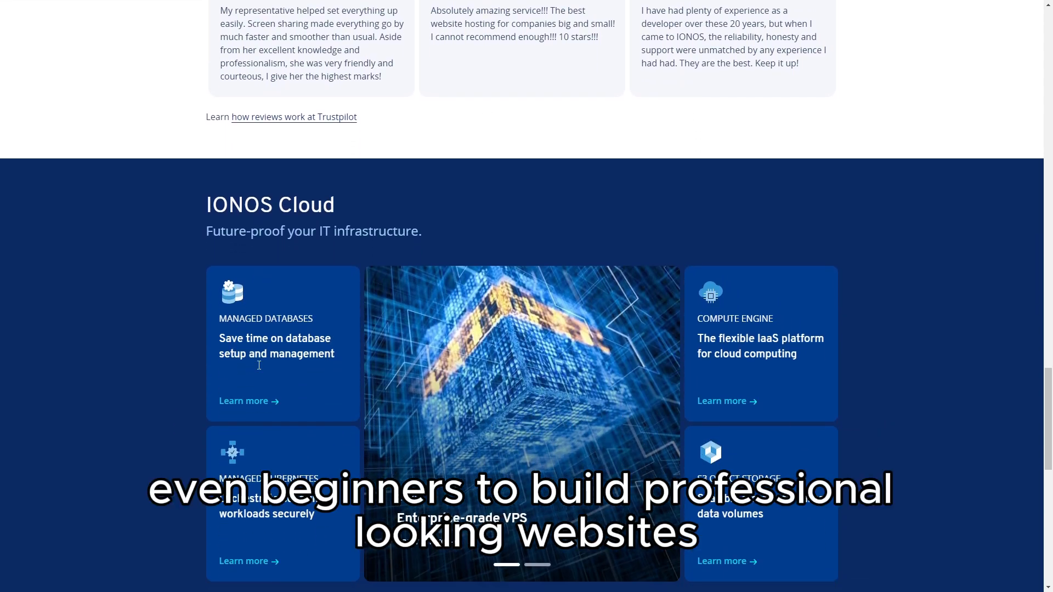
scroll("down", 3)
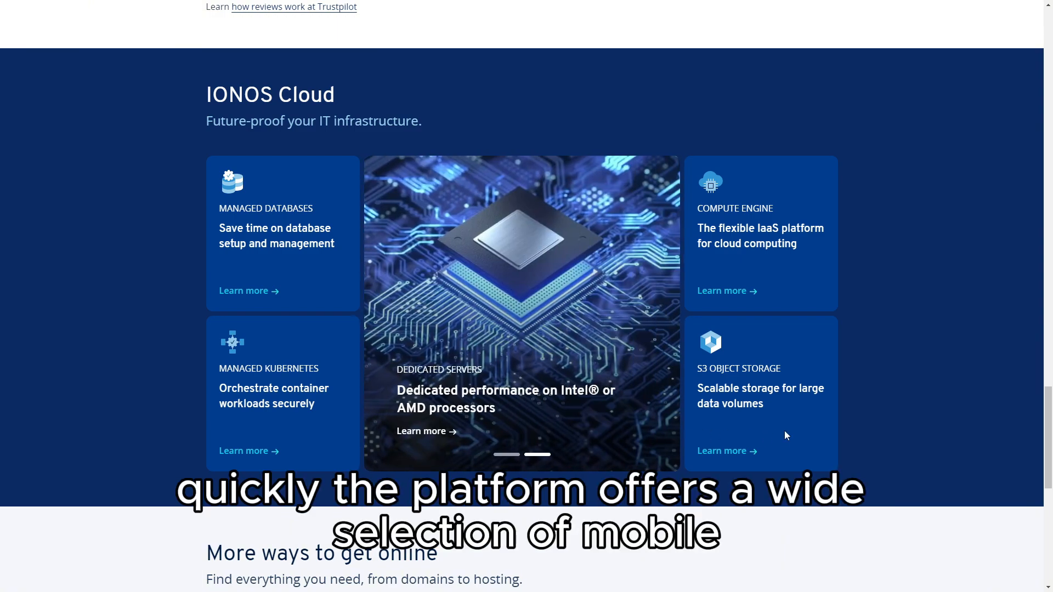
scroll("down", 3)
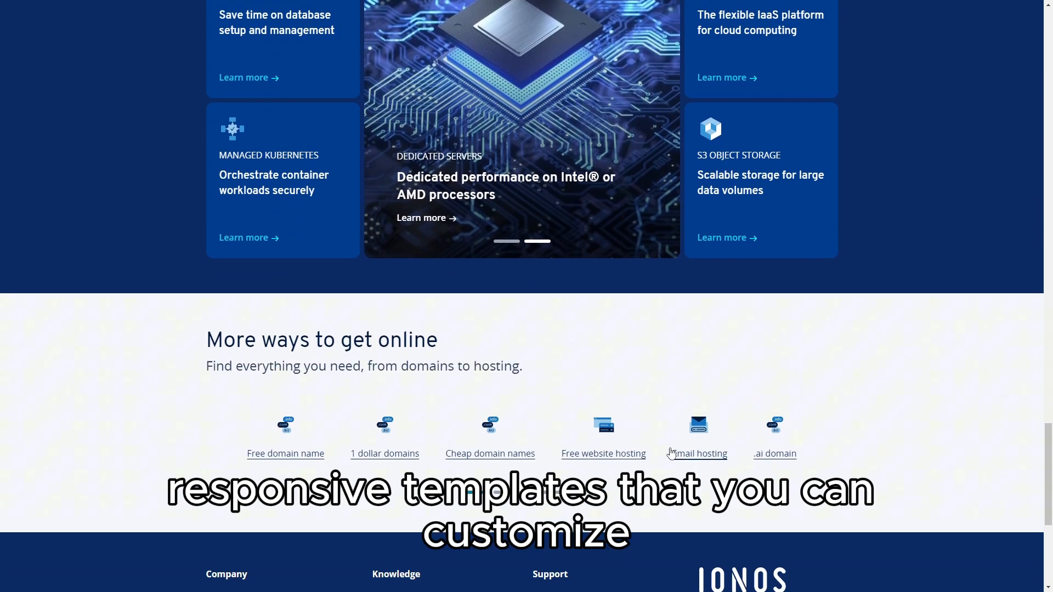
scroll("down", 3)
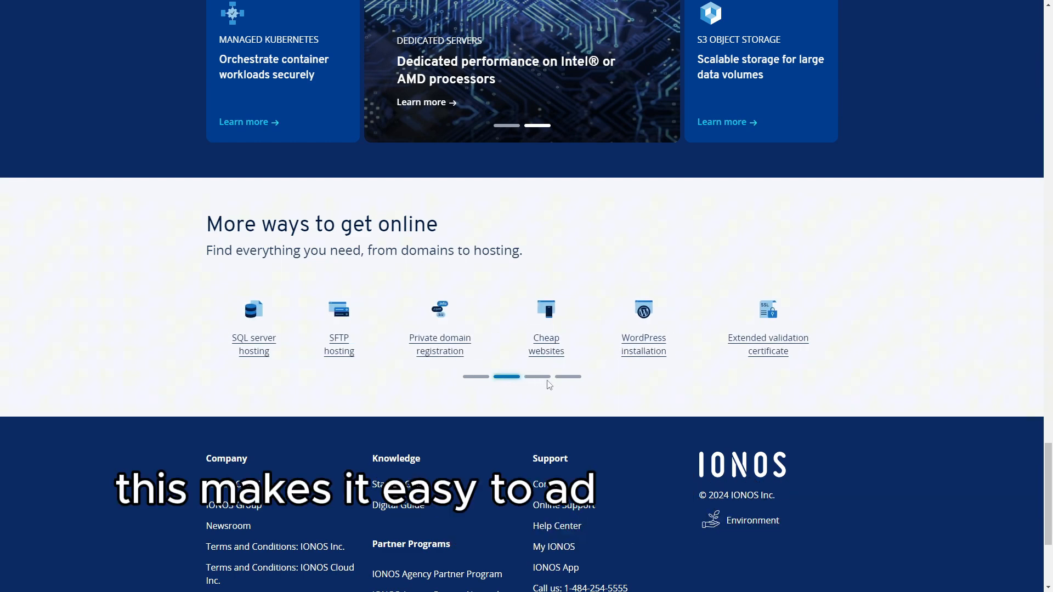
left_click(568, 376)
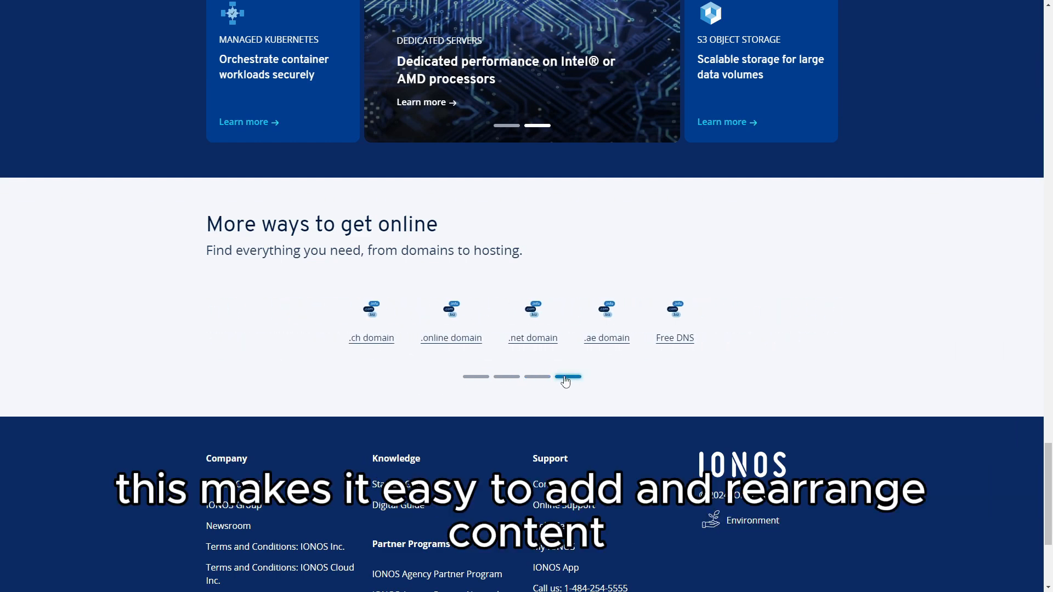
Scroll back up to the top navigation, domain search bar and WordPress Hosting and IONOS Cloud banners.
scroll("up", 3)
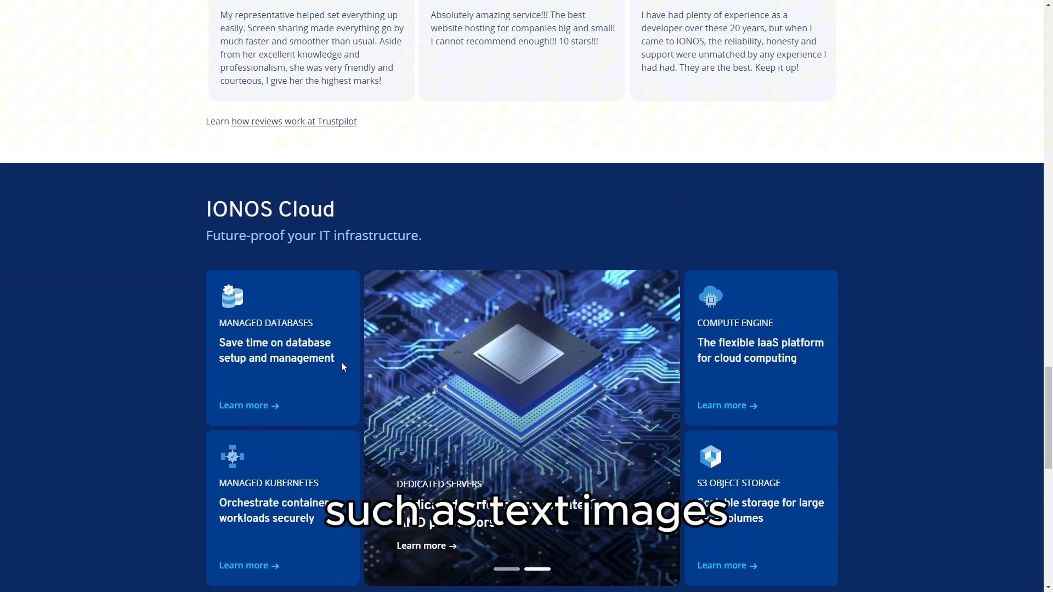
scroll("down", 3)
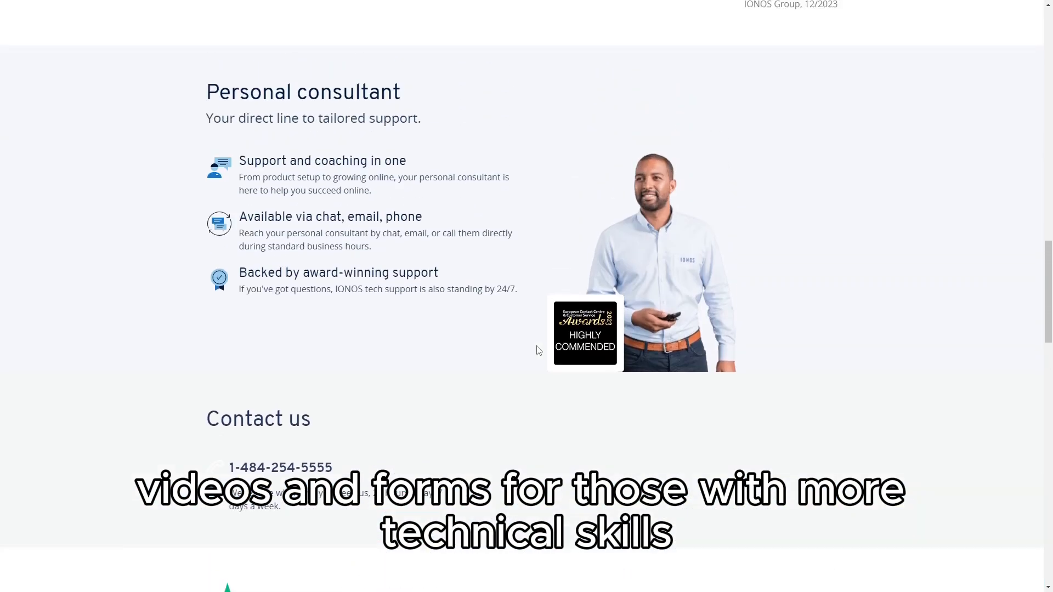
scroll("up", 3)
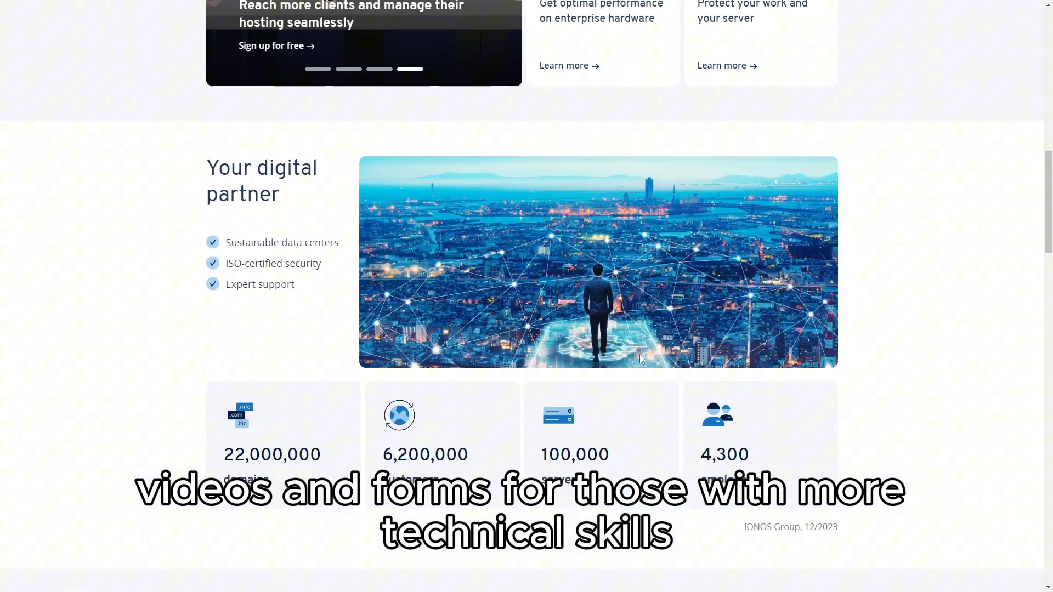
scroll("up", 3)
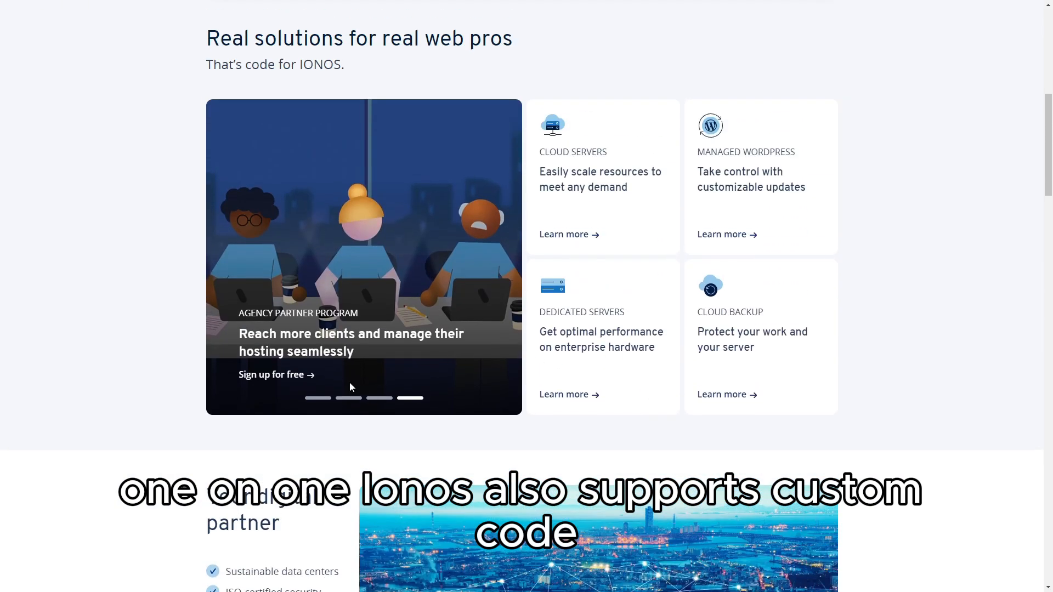
scroll("up", 3)
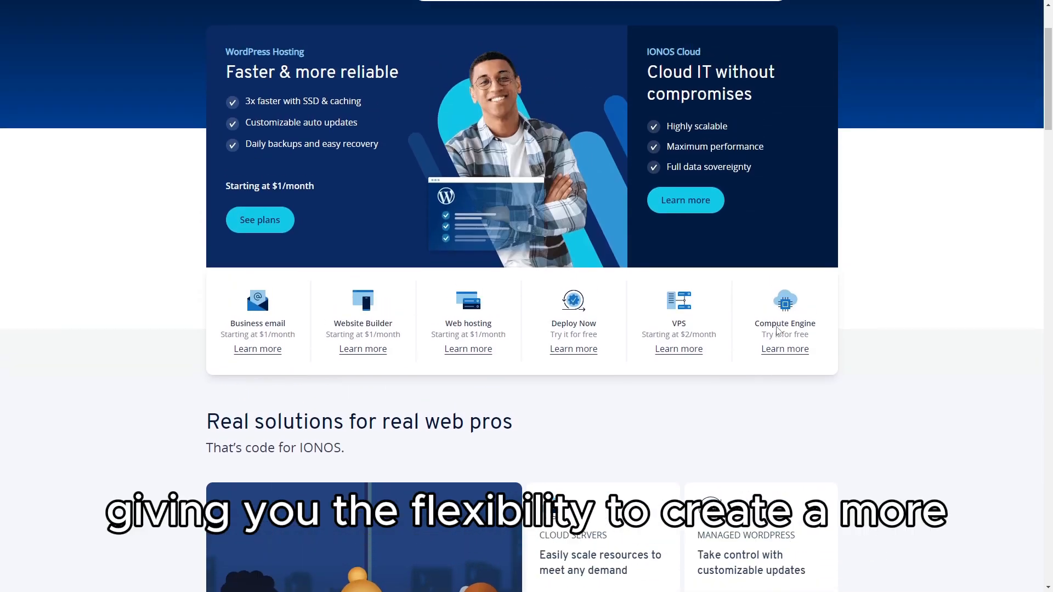
scroll("up", 3)
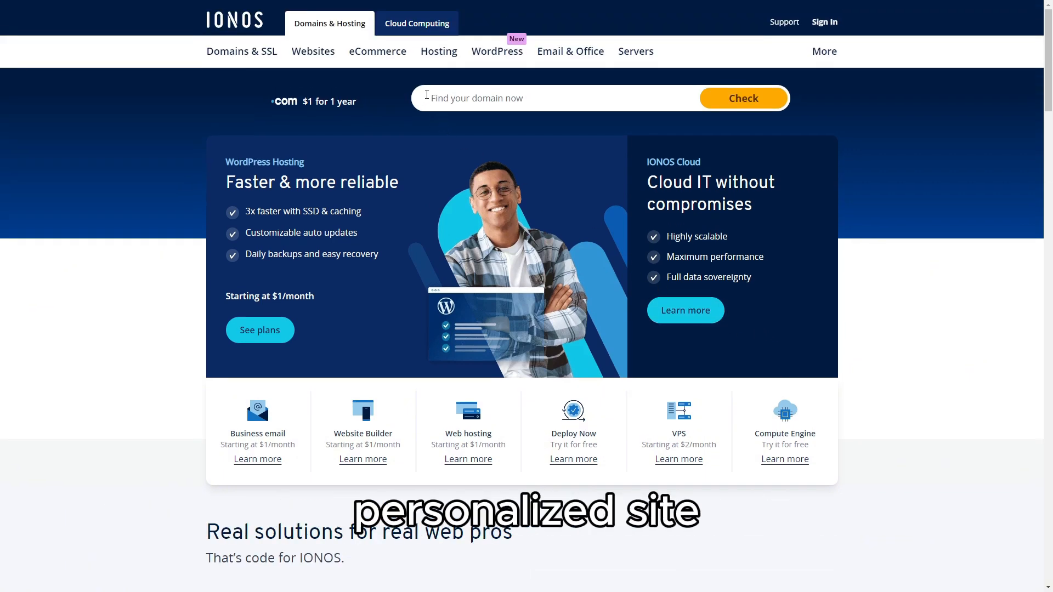
mouse_move(417, 23)
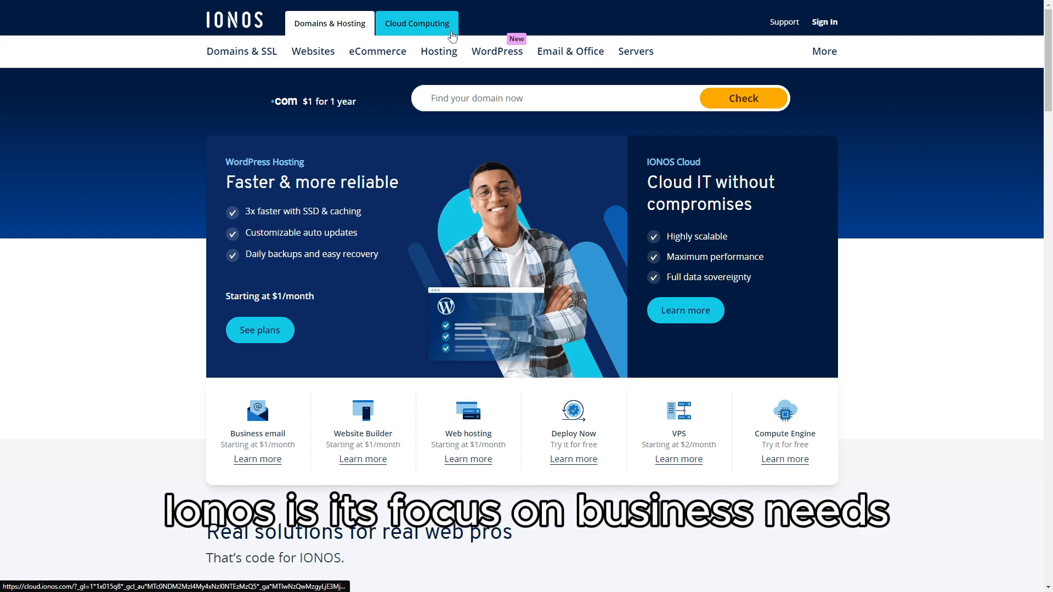
Switch to the Cloud Computing page and scroll through Our products and Our solutions.
left_click(417, 23)
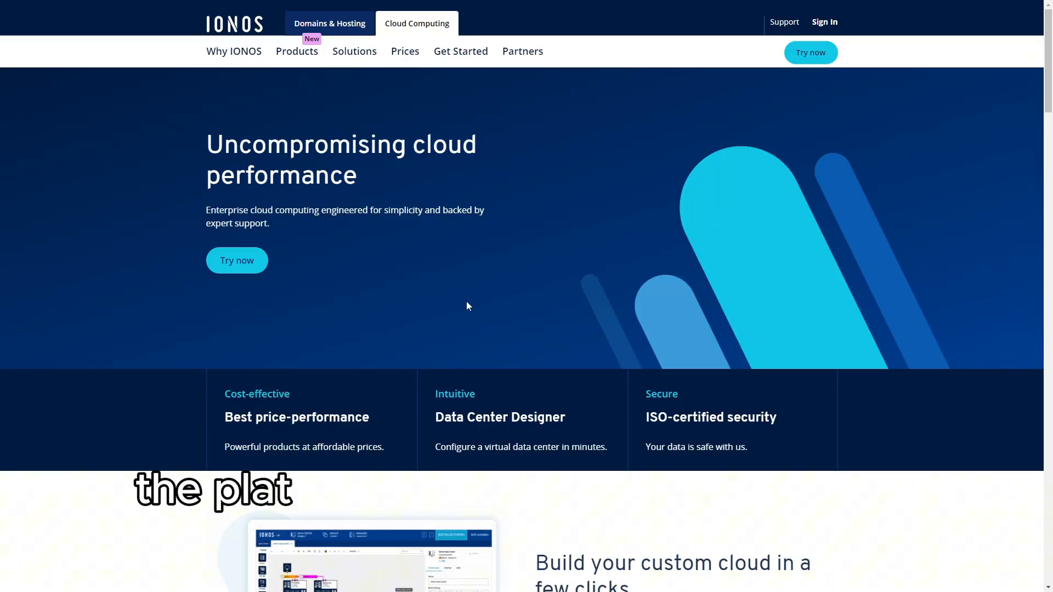
scroll("down", 3)
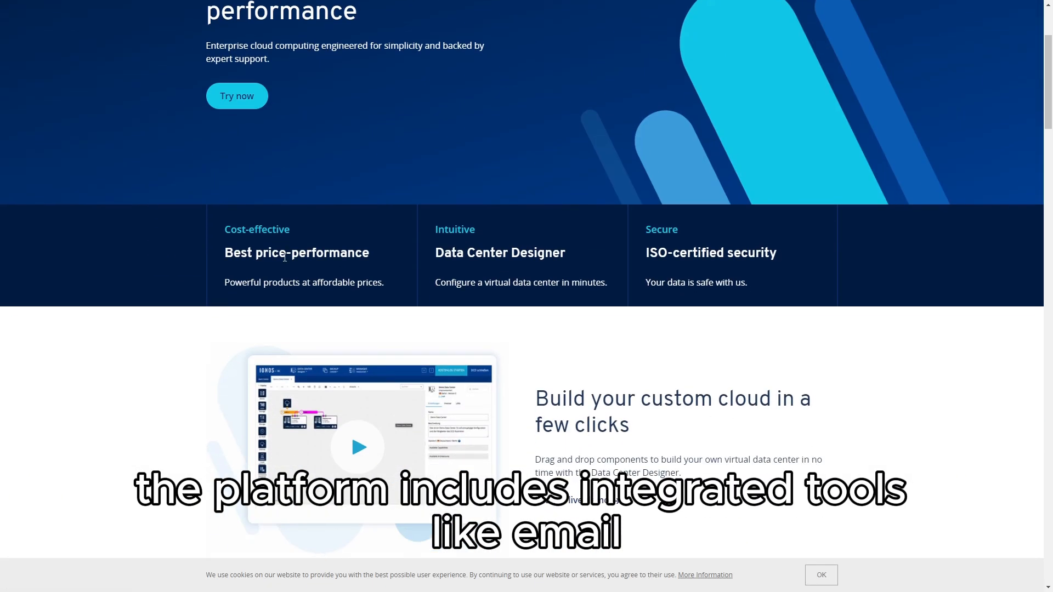
scroll("down", 3)
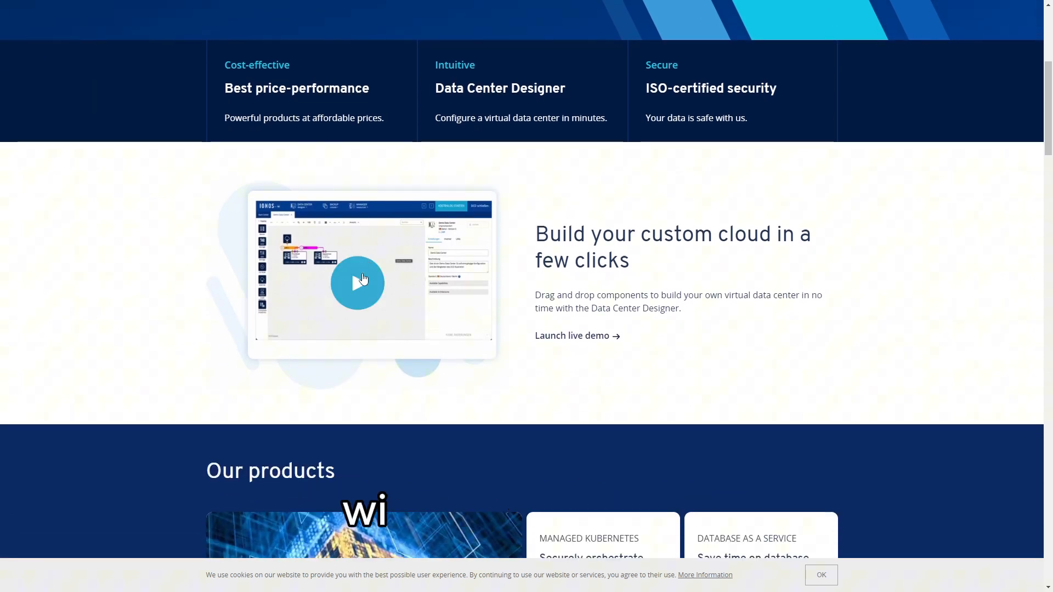
scroll("down", 3)
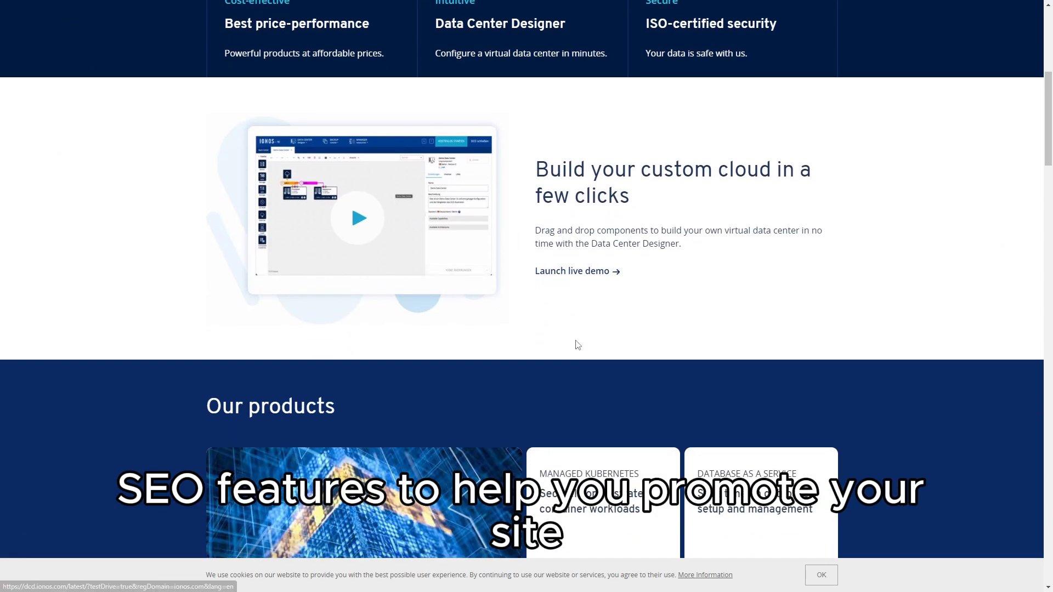
scroll("down", 3)
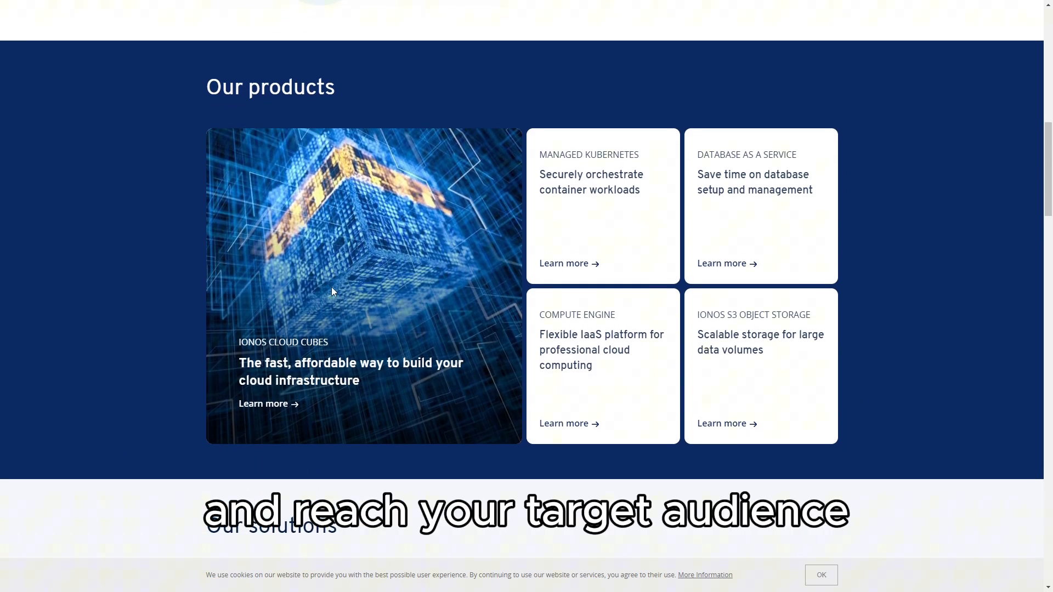
scroll("down", 3)
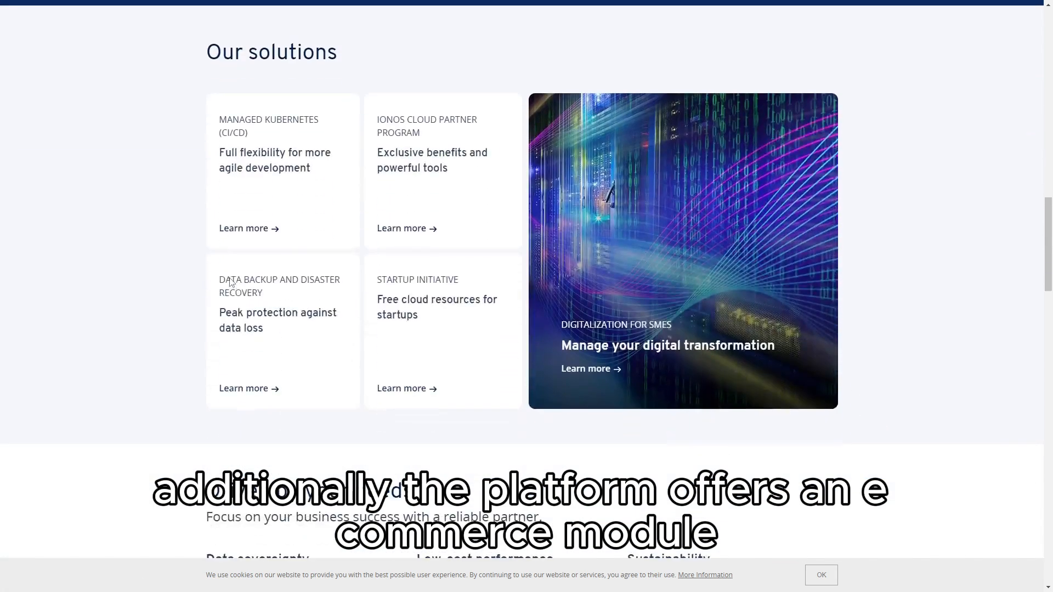
Continue down past the pricing and cost sections to 'Tap into IONOS Cloud expertise' reports and webinars.
scroll("down", 3)
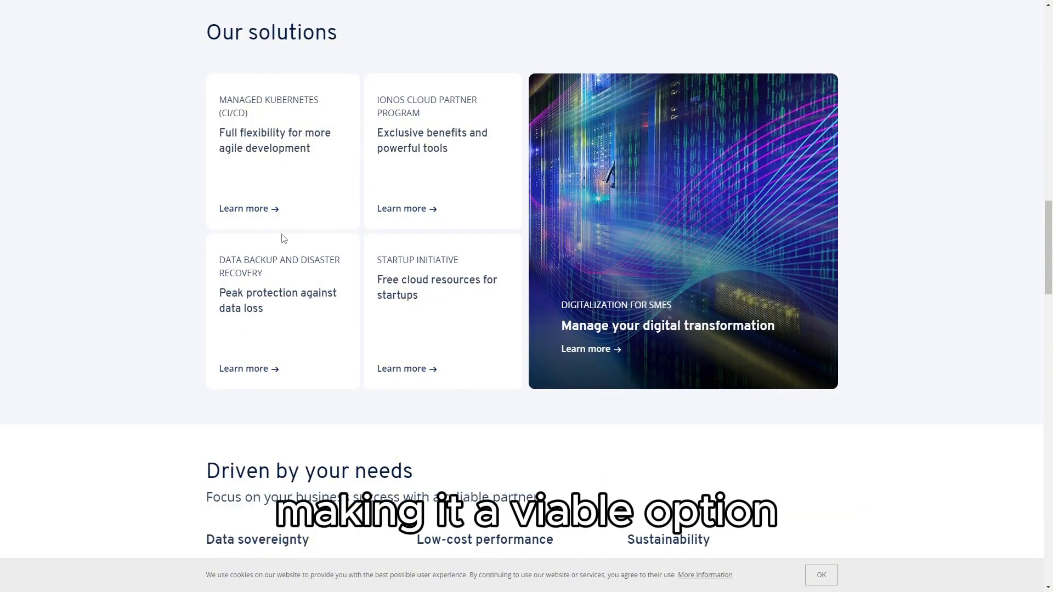
scroll("down", 3)
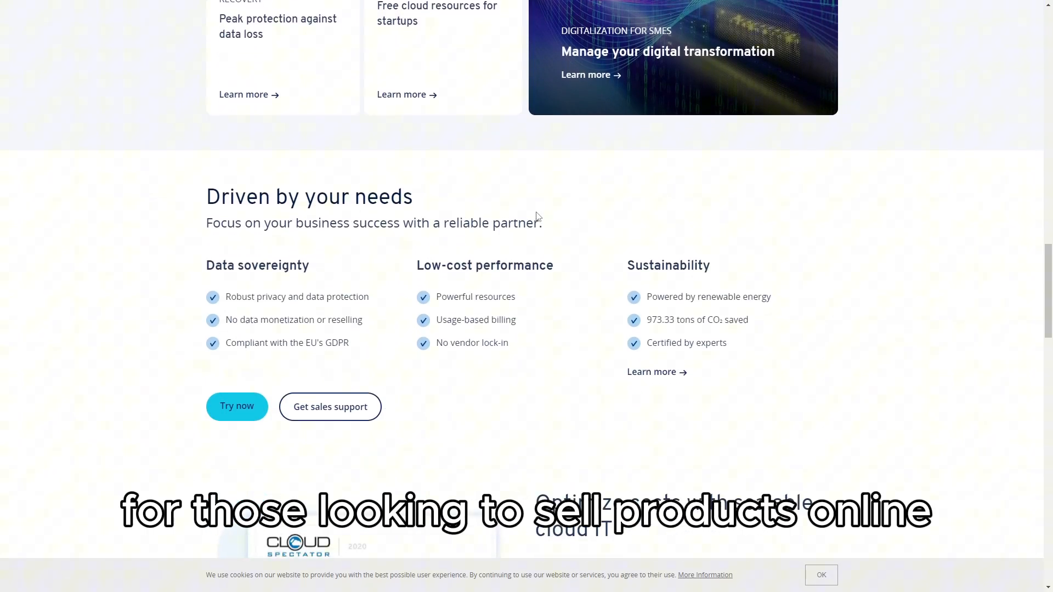
scroll("down", 3)
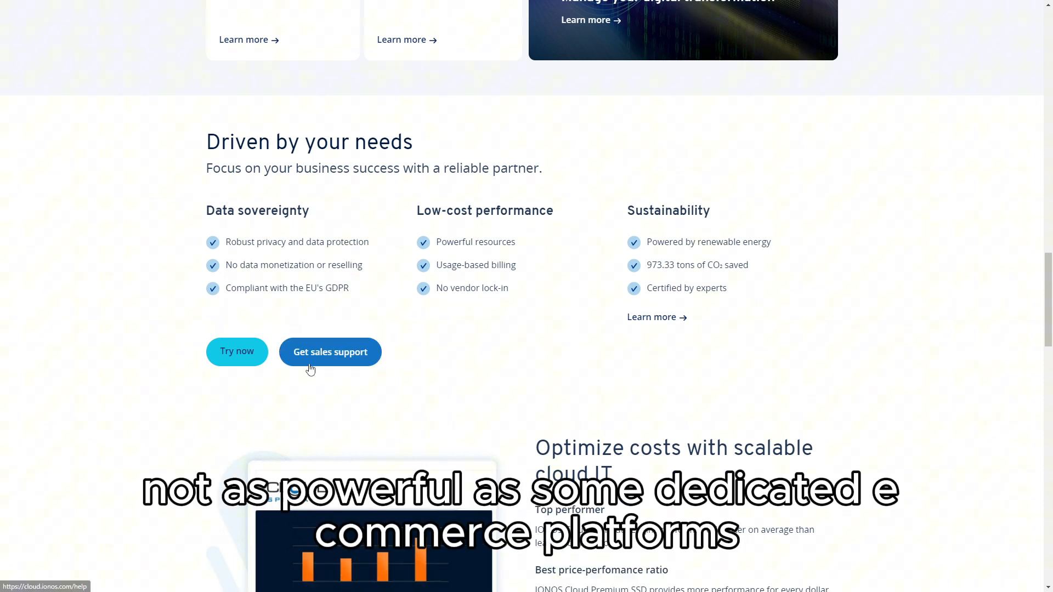
scroll("down", 3)
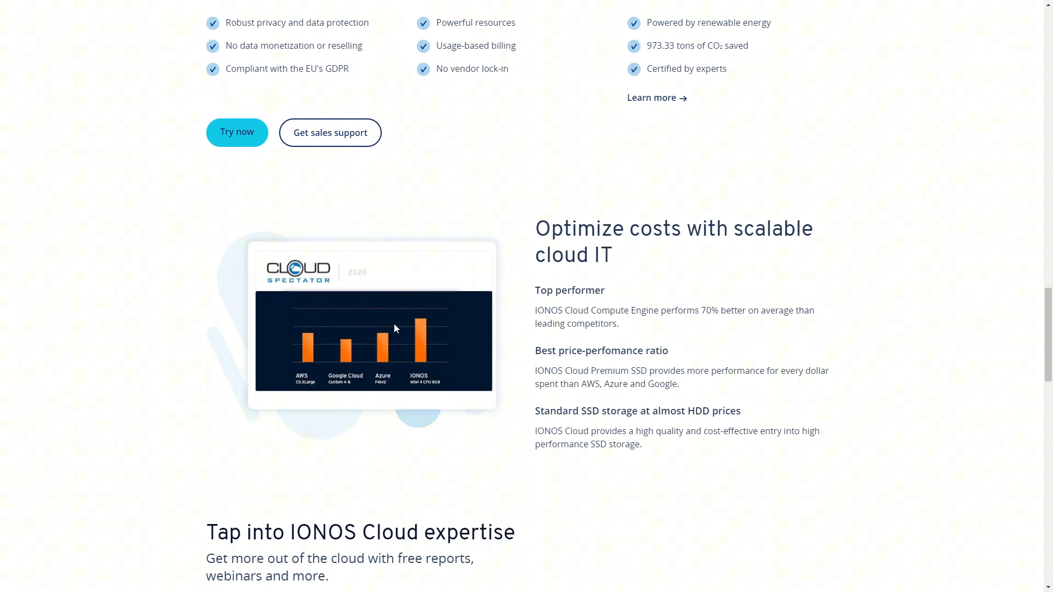
scroll("down", 3)
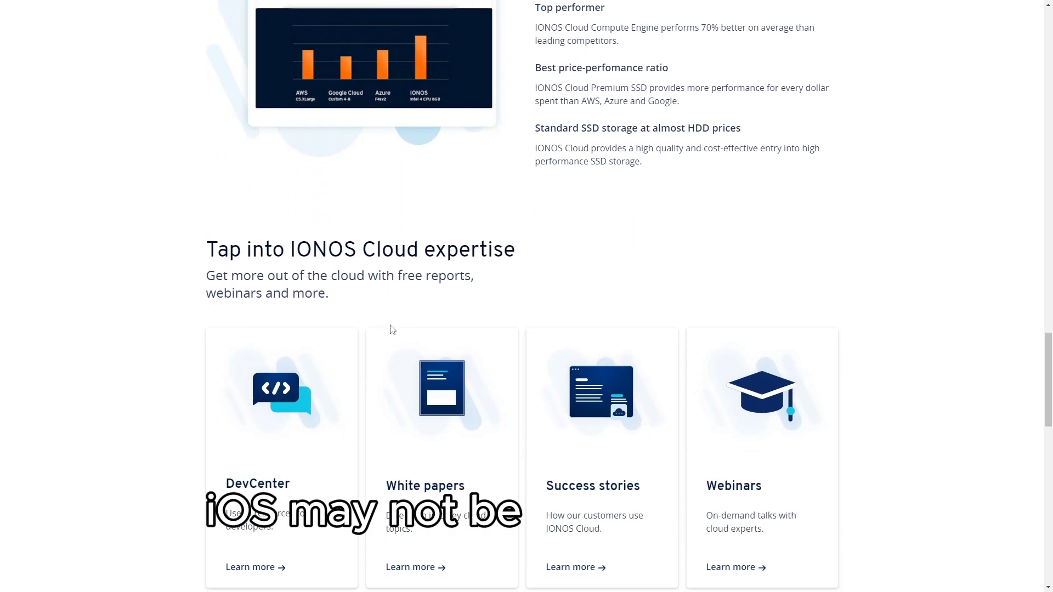
scroll("down", 3)
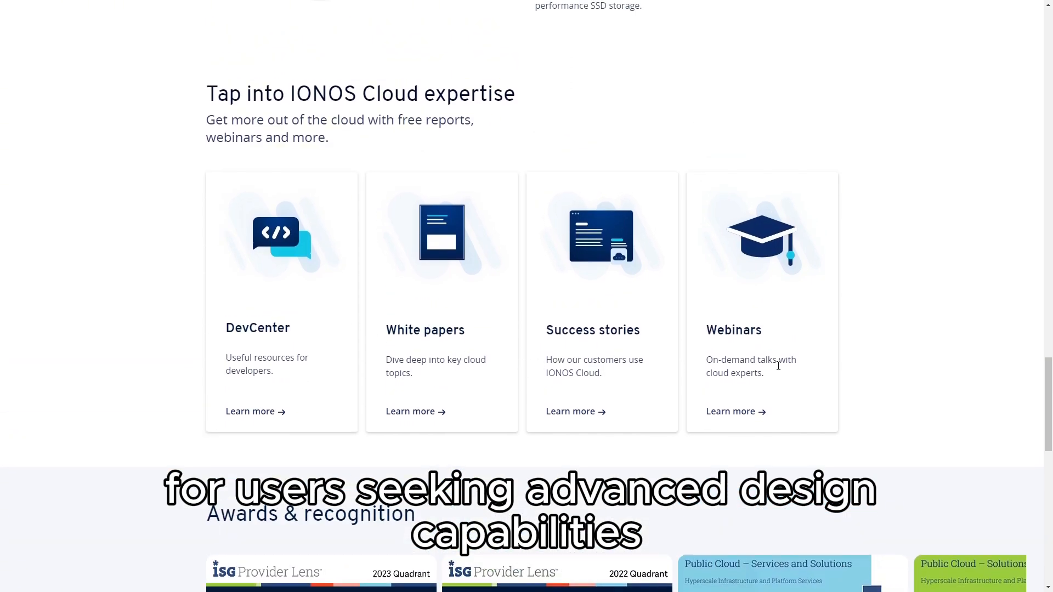
scroll("down", 3)
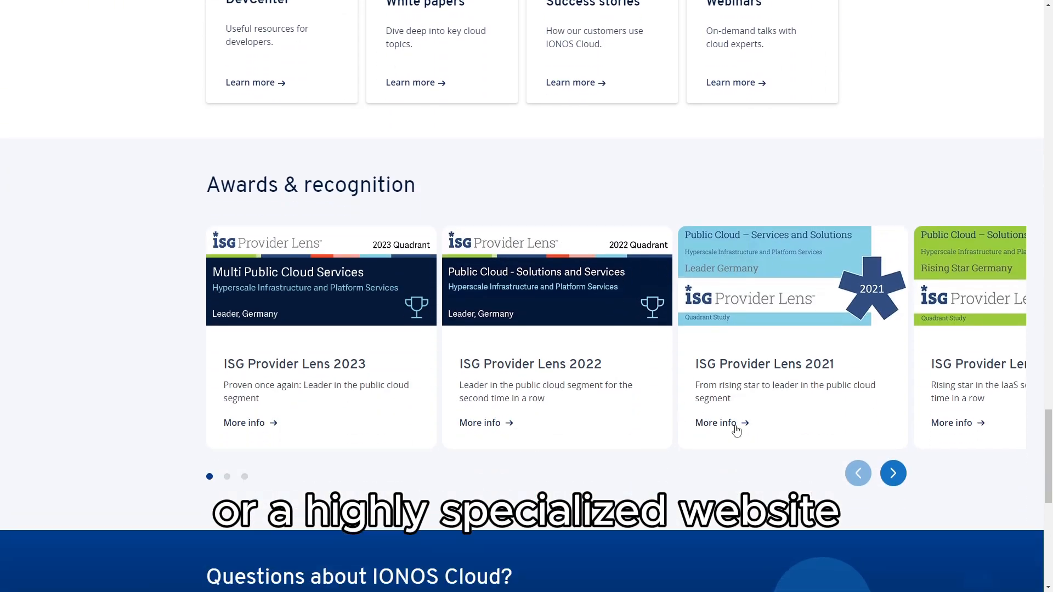
left_click(892, 473)
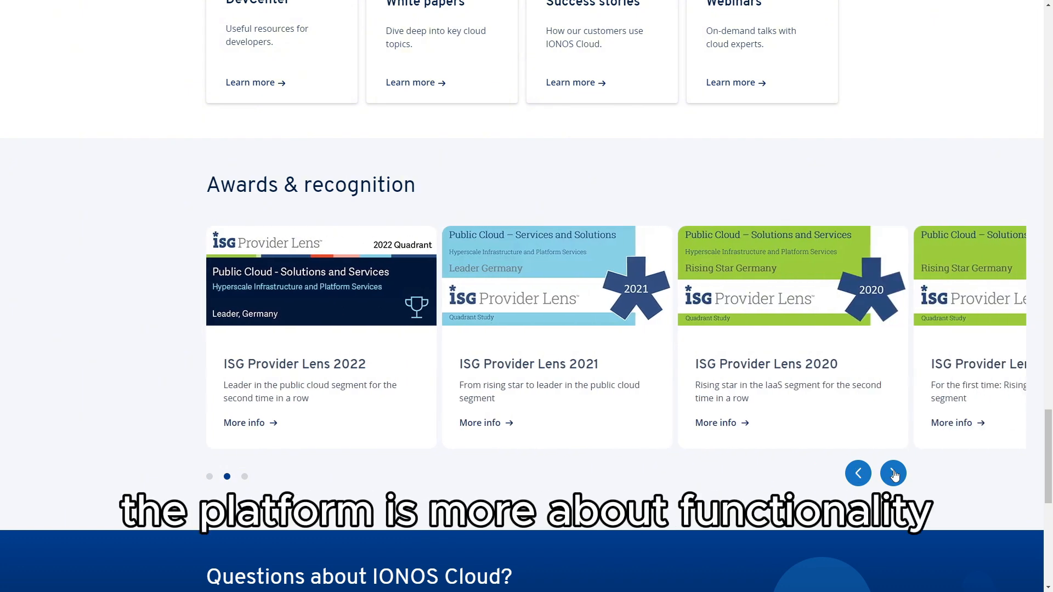
left_click(893, 473)
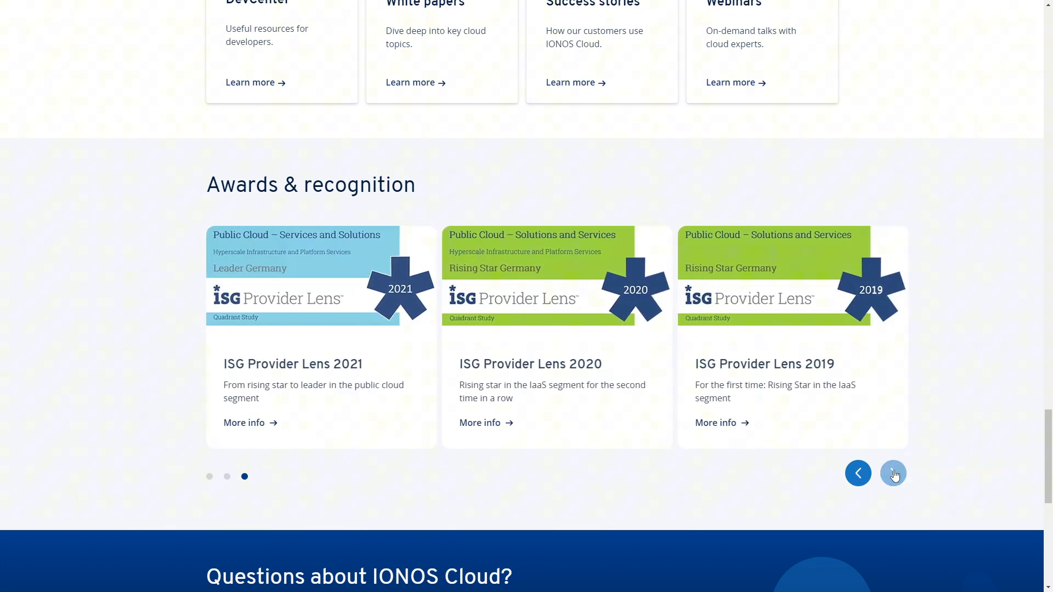
left_click(893, 472)
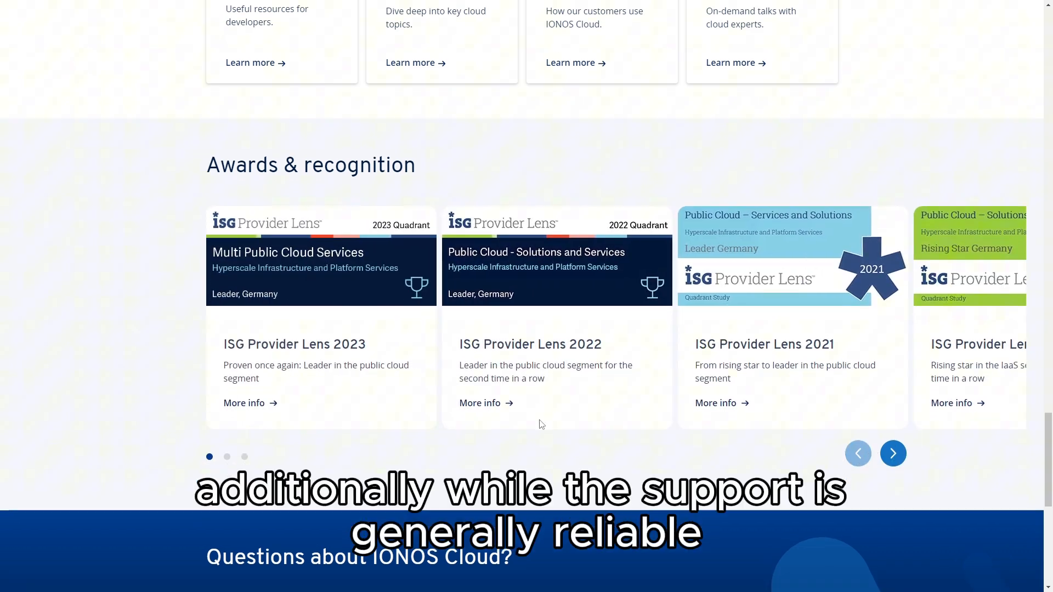
Scroll the Cloud Computing page back up to the top navigation.
scroll("down", 3)
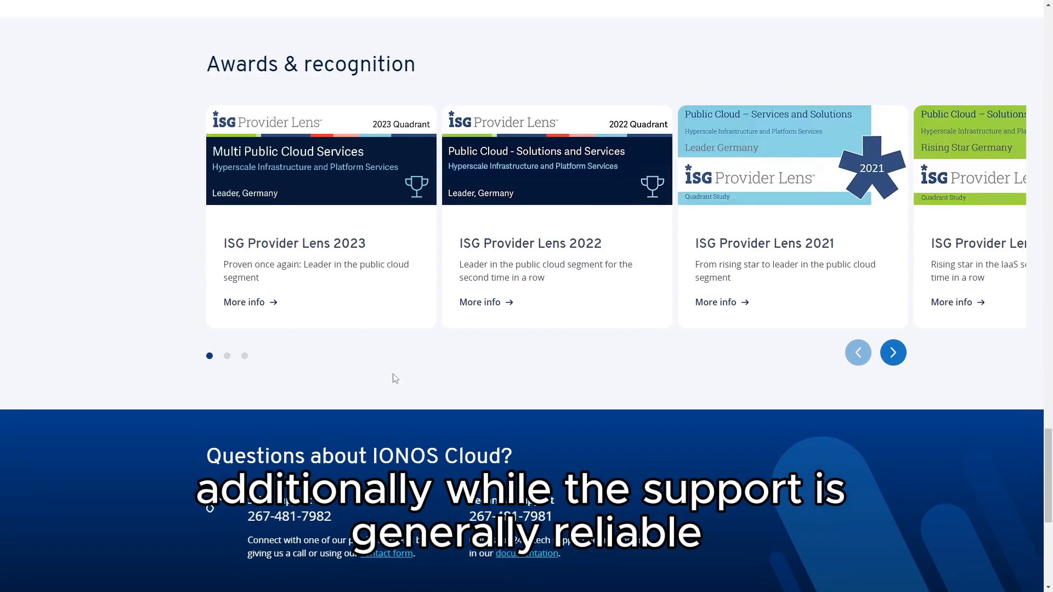
scroll("up", 3)
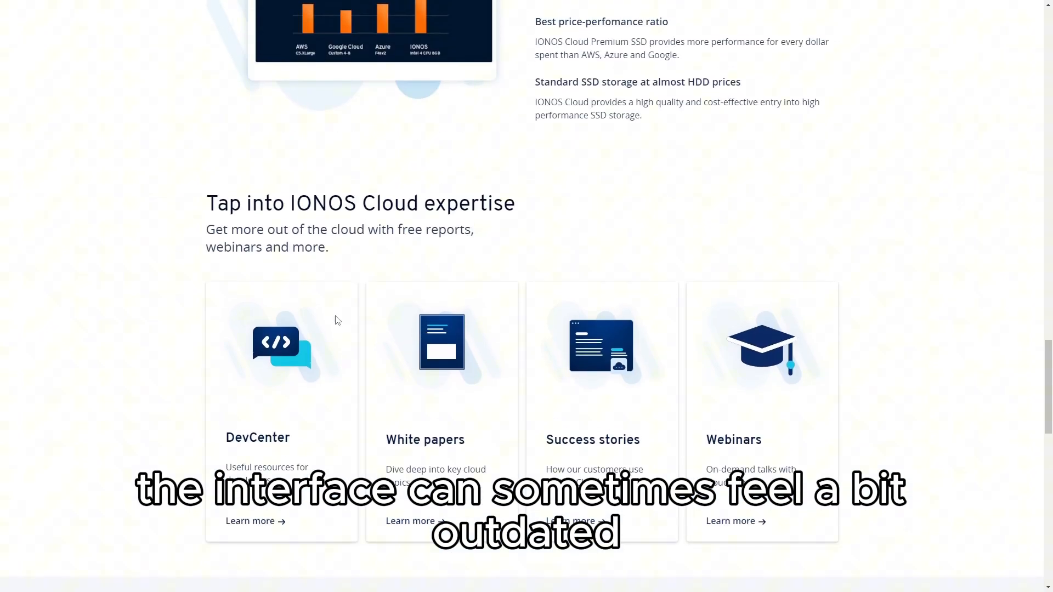
scroll("up", 3)
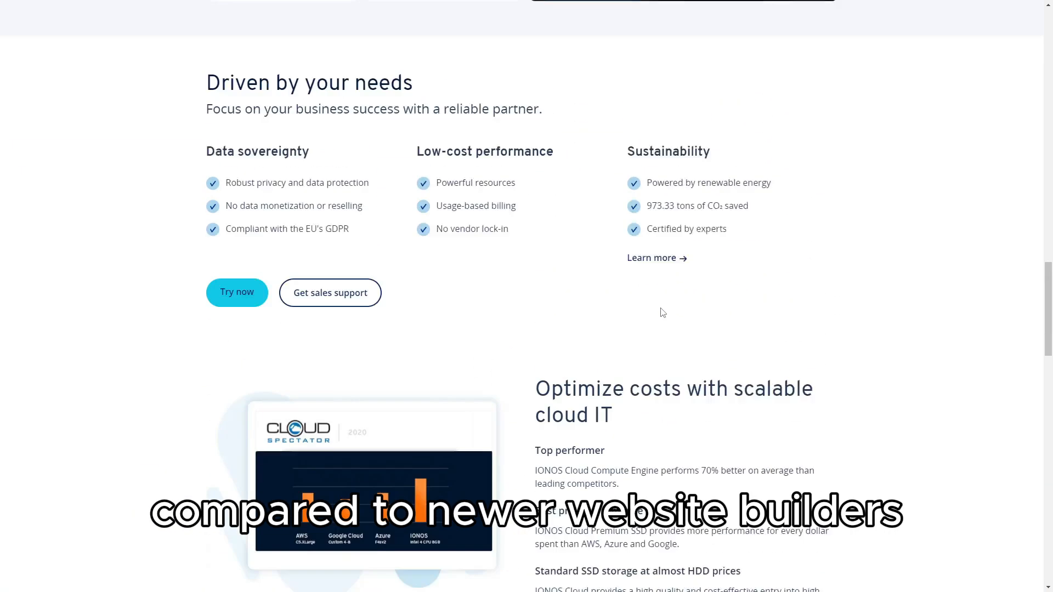
scroll("up", 3)
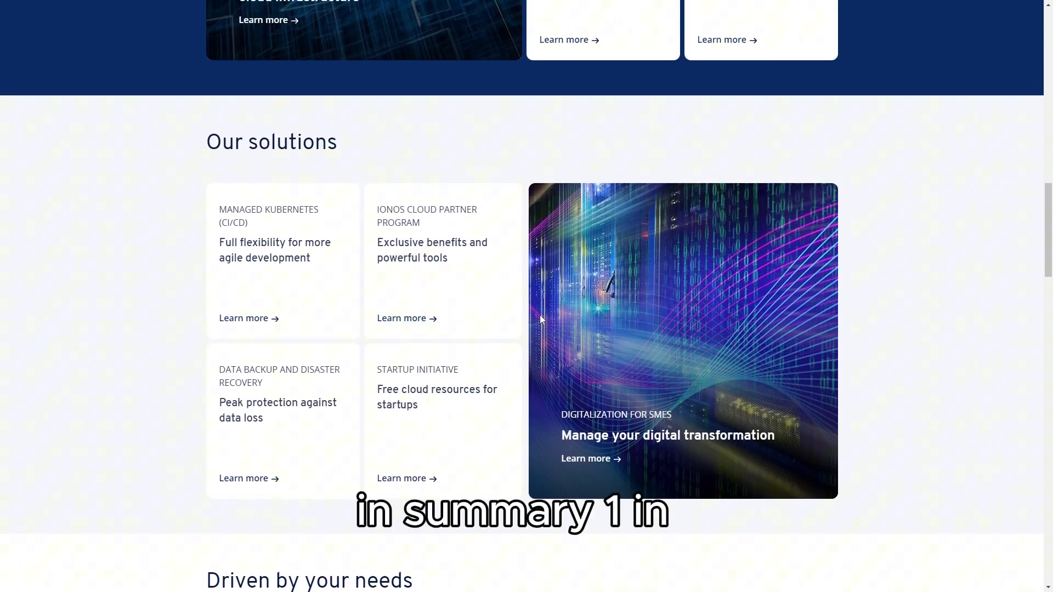
scroll("up", 3)
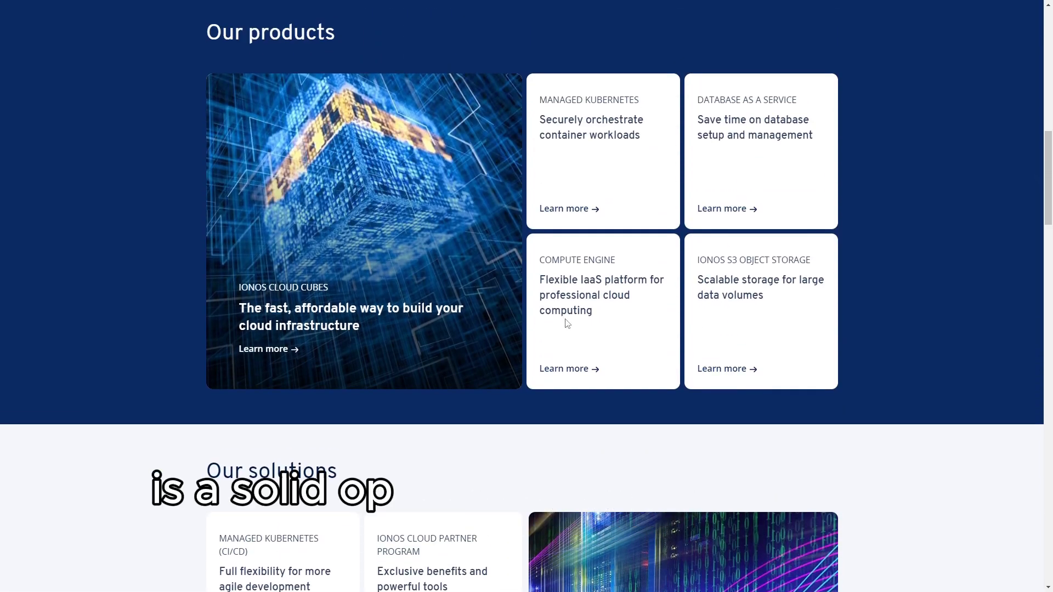
scroll("up", 3)
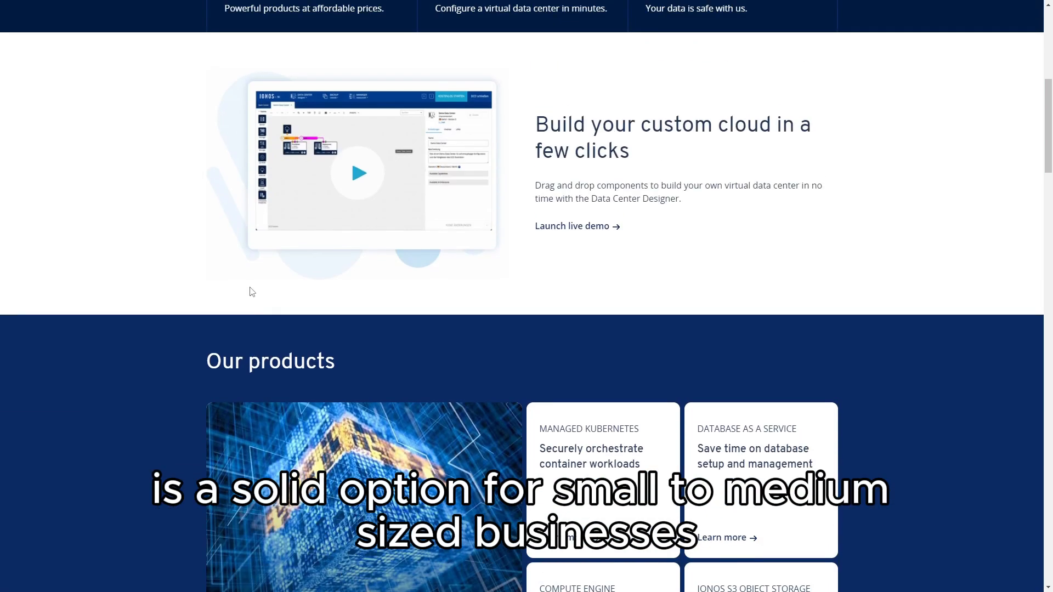
scroll("up", 3)
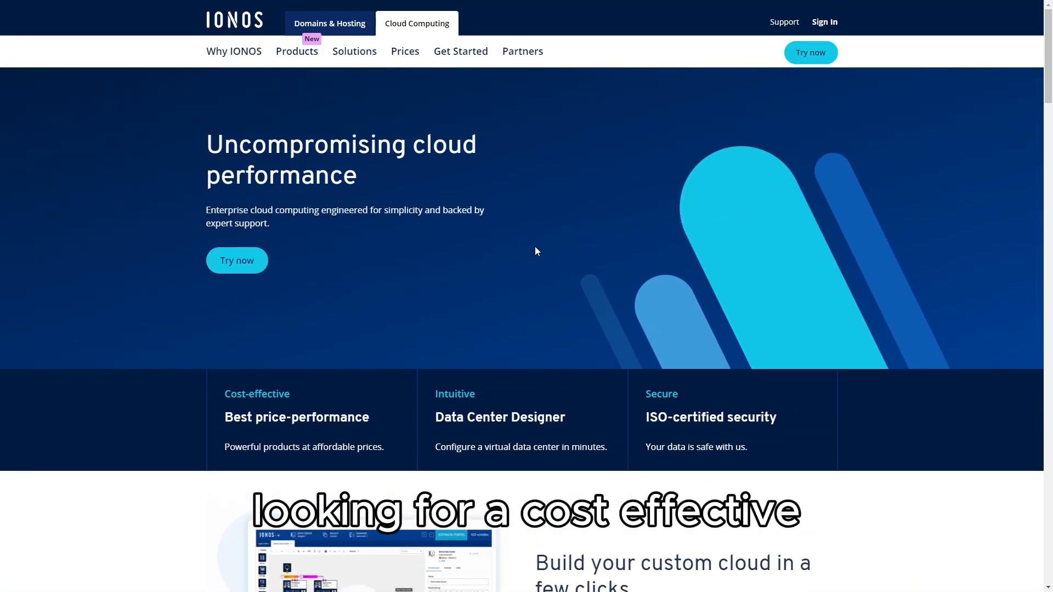
mouse_move(330, 23)
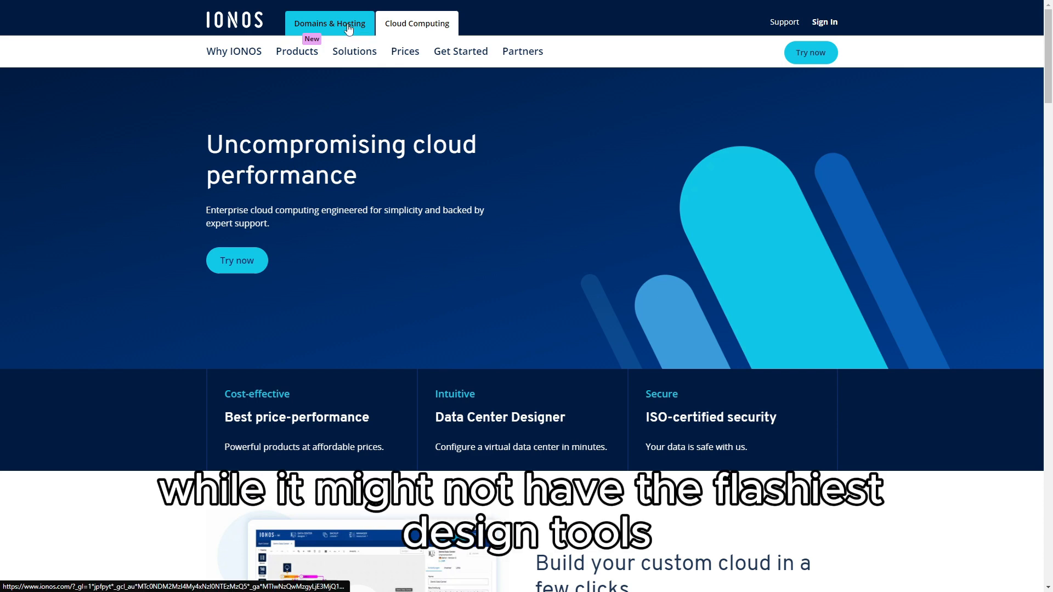
Return to the Domains & Hosting homepage and expand the Websites menu showing Website Builder and Design Service.
left_click(329, 23)
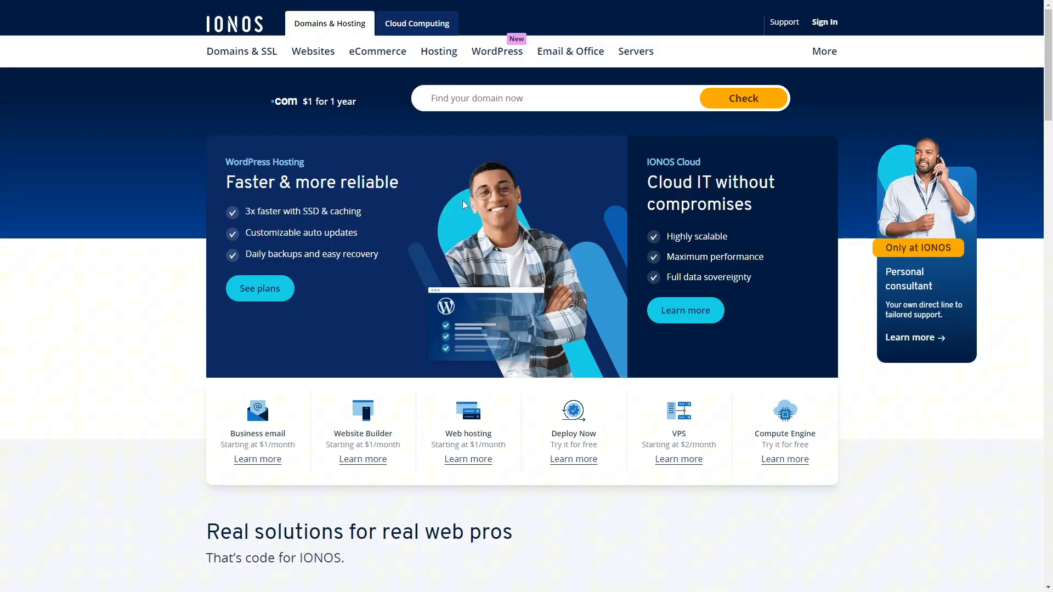
left_click(312, 52)
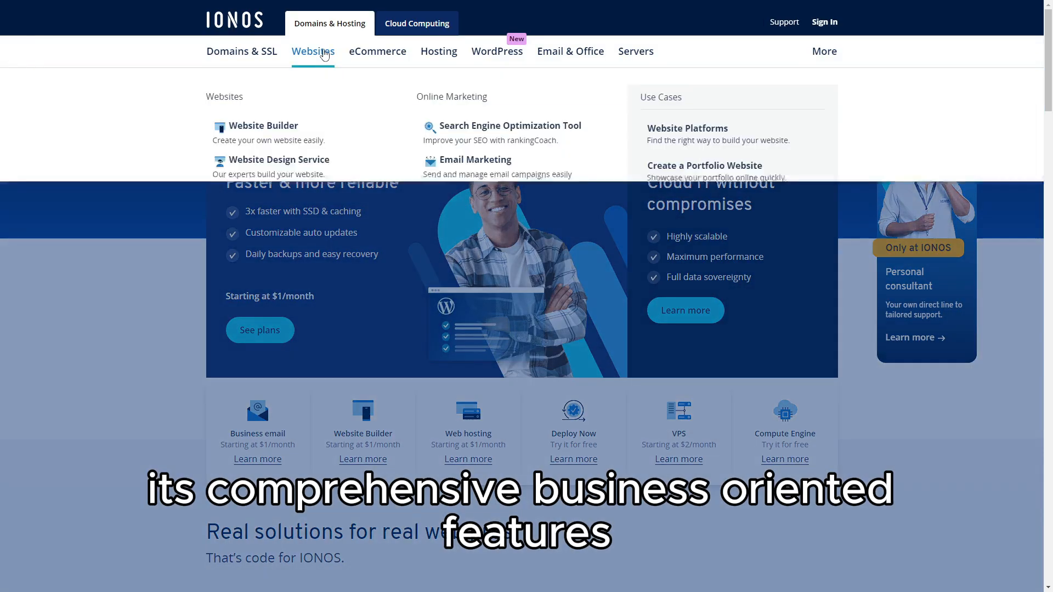